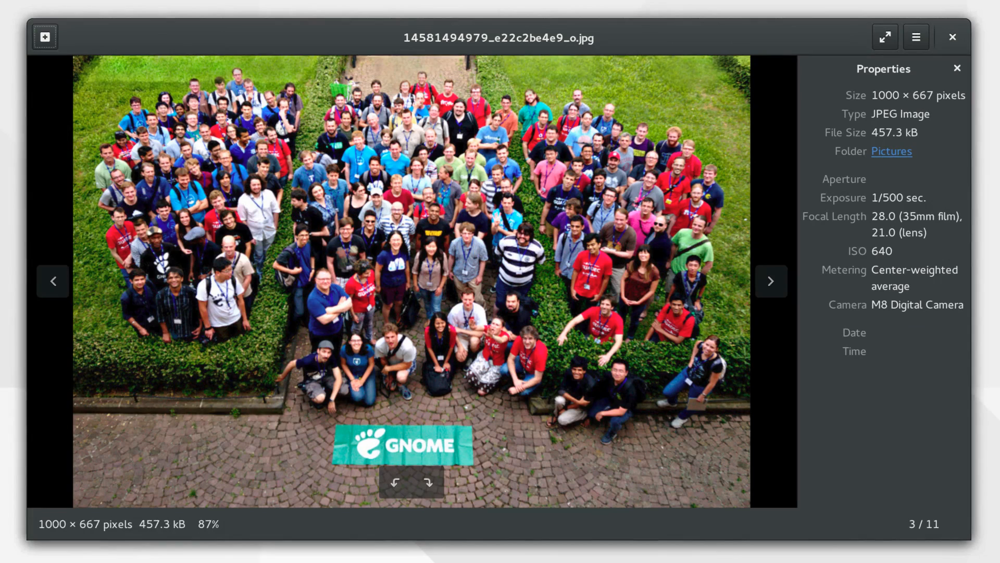
Advance two photos to image 5/11 and zoom in on the building's window and banner.
{"action": "left_click", "coordinate": [772, 280]}
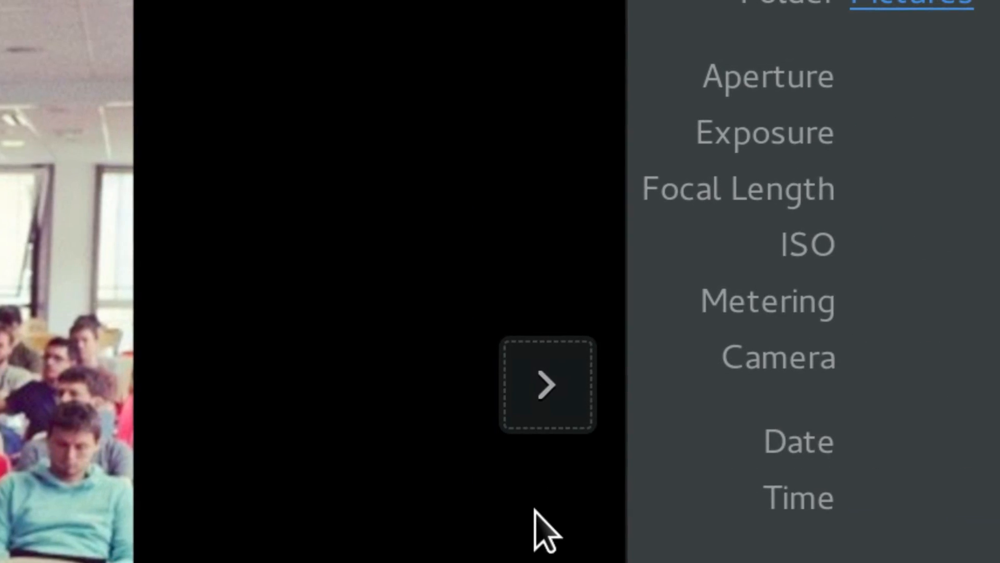
{"action": "left_click", "coordinate": [545, 384]}
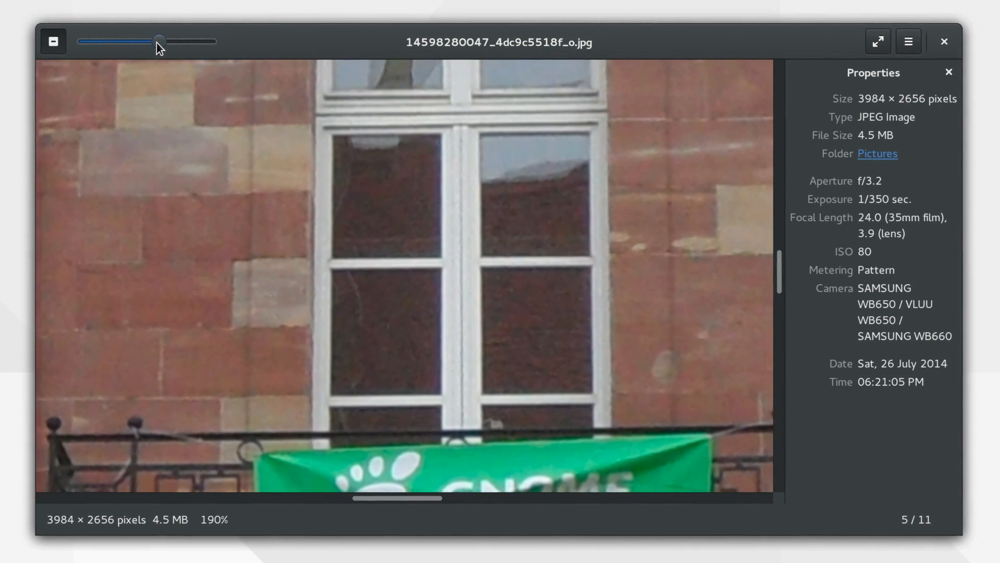
{"action": "left_click", "coordinate": [945, 41]}
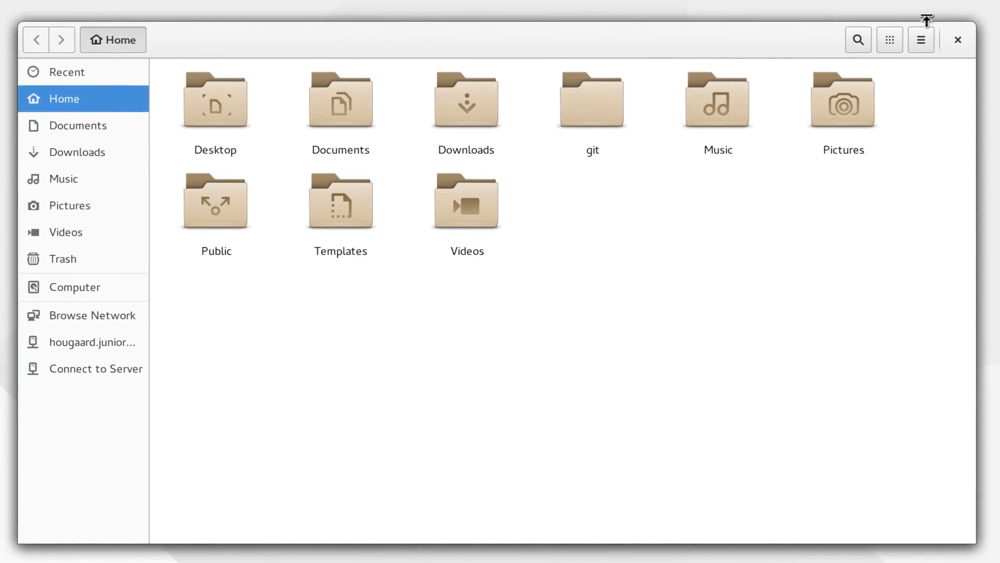
Add a second Home tab, switch it to list view and enlarge its entries to the maximum.
{"action": "left_click", "coordinate": [920, 40]}
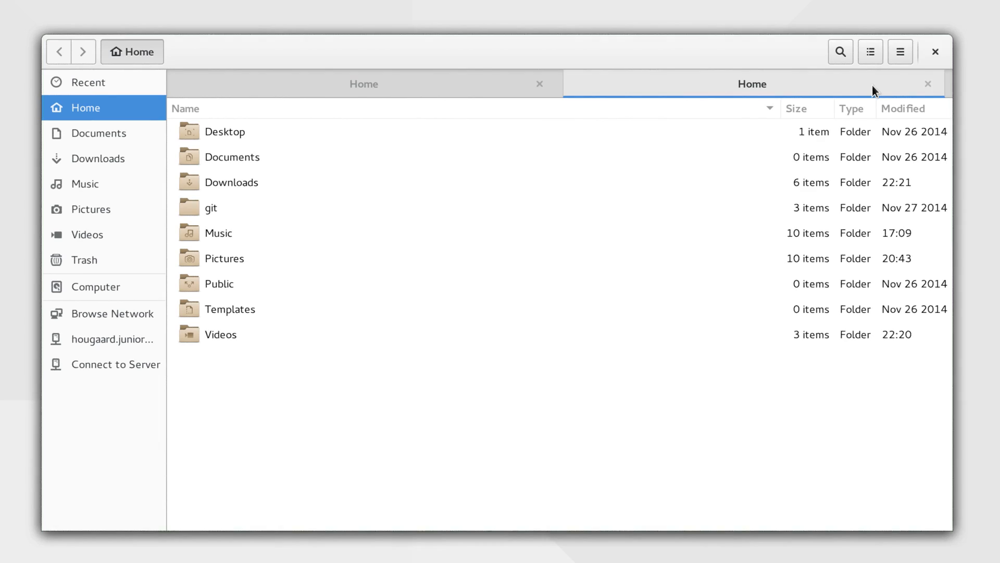
{"action": "left_click", "coordinate": [869, 52]}
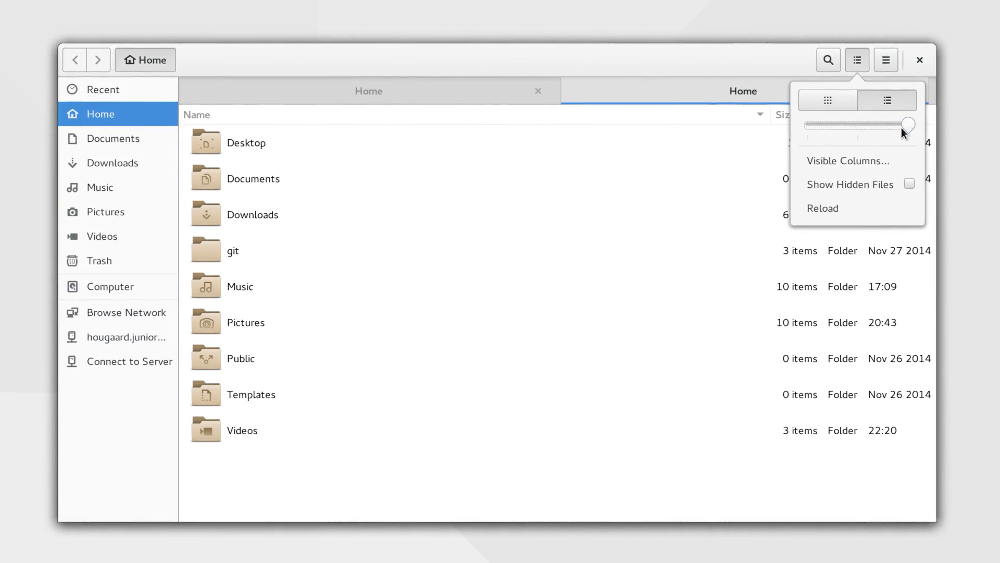
{"action": "left_click", "coordinate": [909, 184]}
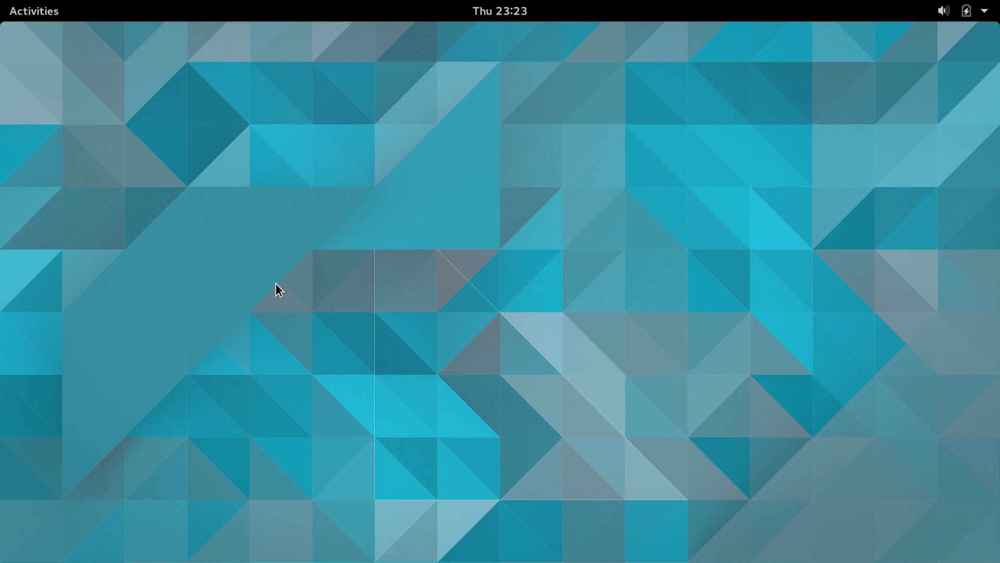
Search 'music' in the Activities overview, return to the desktop and show gedit's app menu.
{"action": "type", "text": "music"}
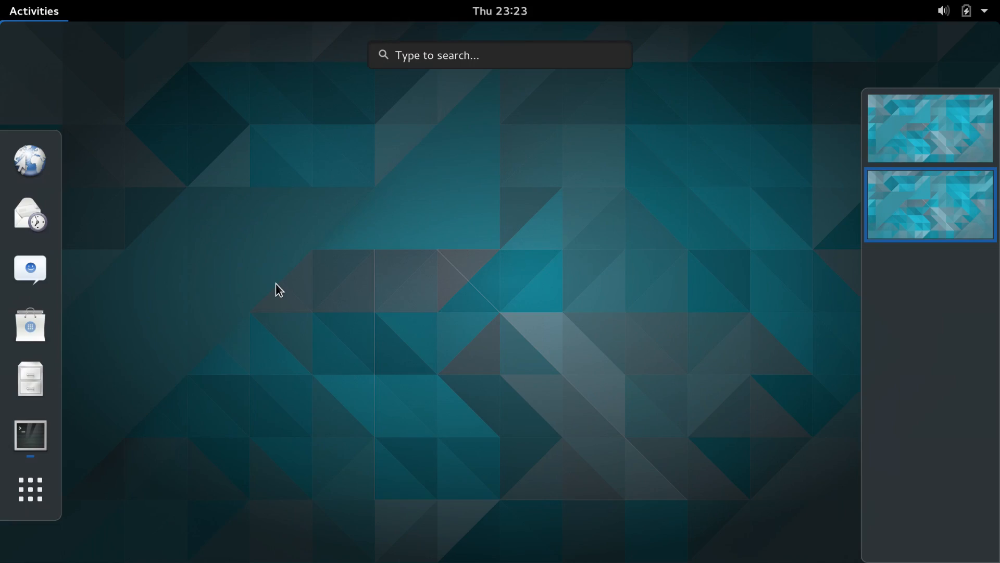
{"action": "left_click", "coordinate": [30, 433]}
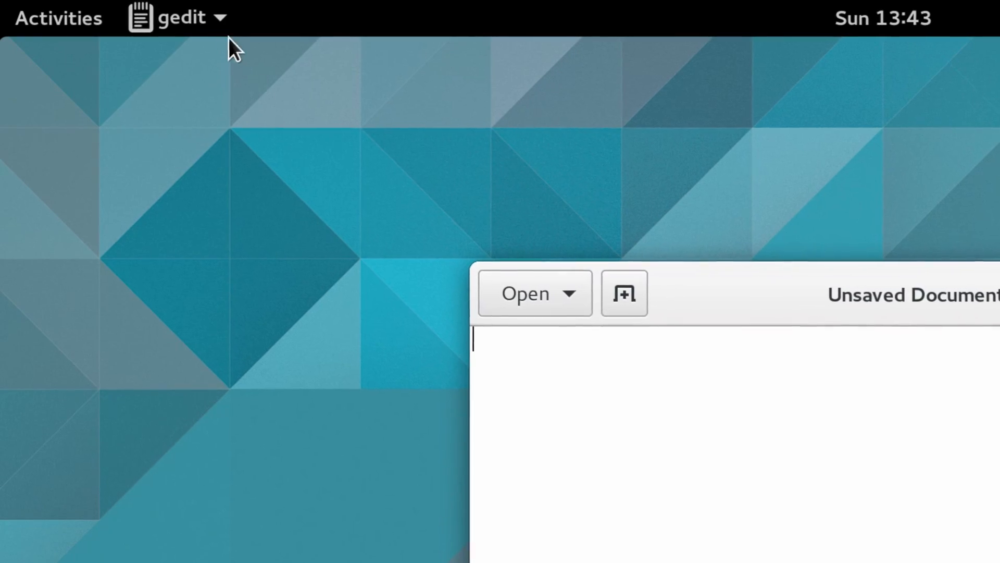
{"action": "left_click", "coordinate": [185, 17]}
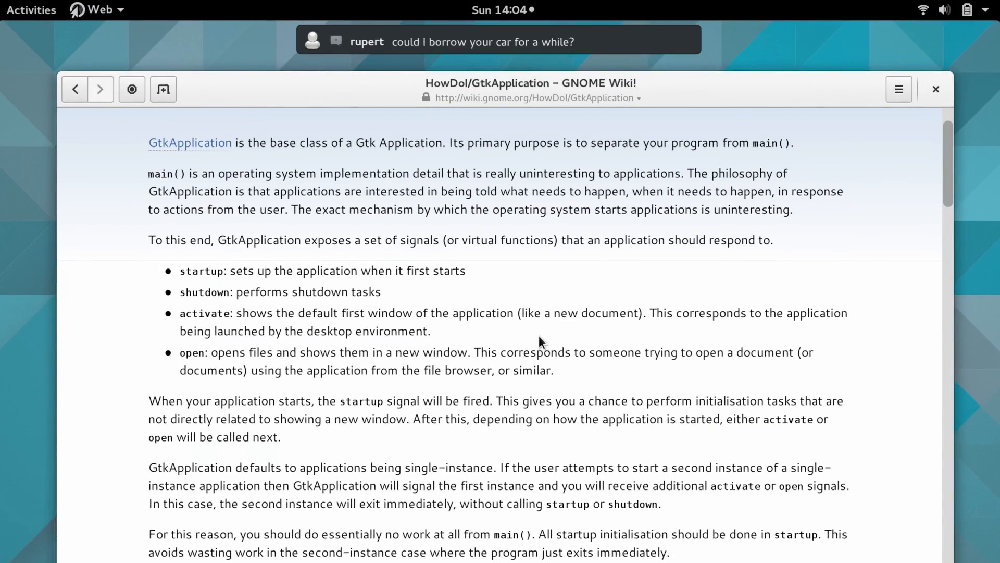
Reply 'what for?' to rupert's chat notification inline, then return to the web page.
{"action": "left_click", "coordinate": [498, 42]}
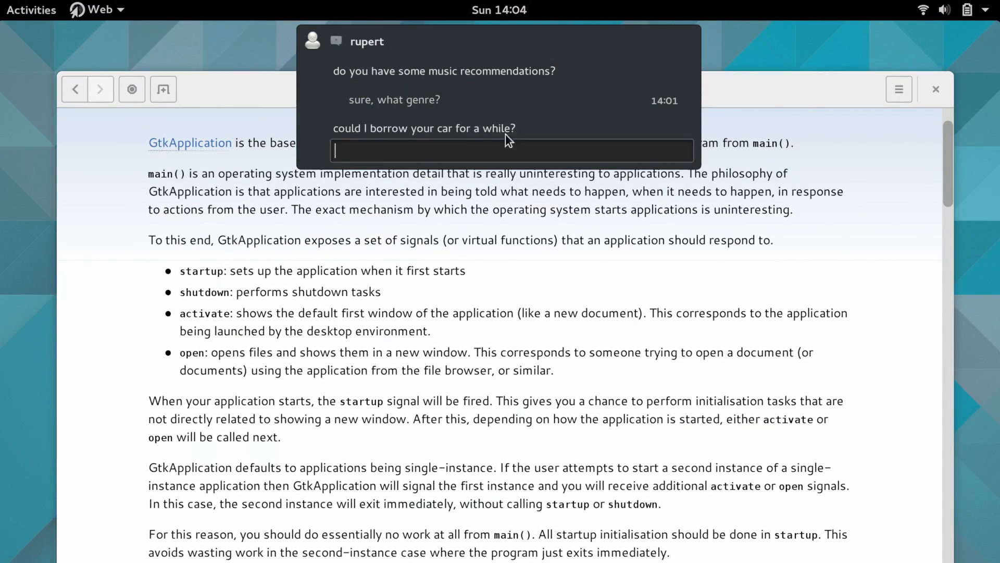
{"action": "type", "text": "what for?"}
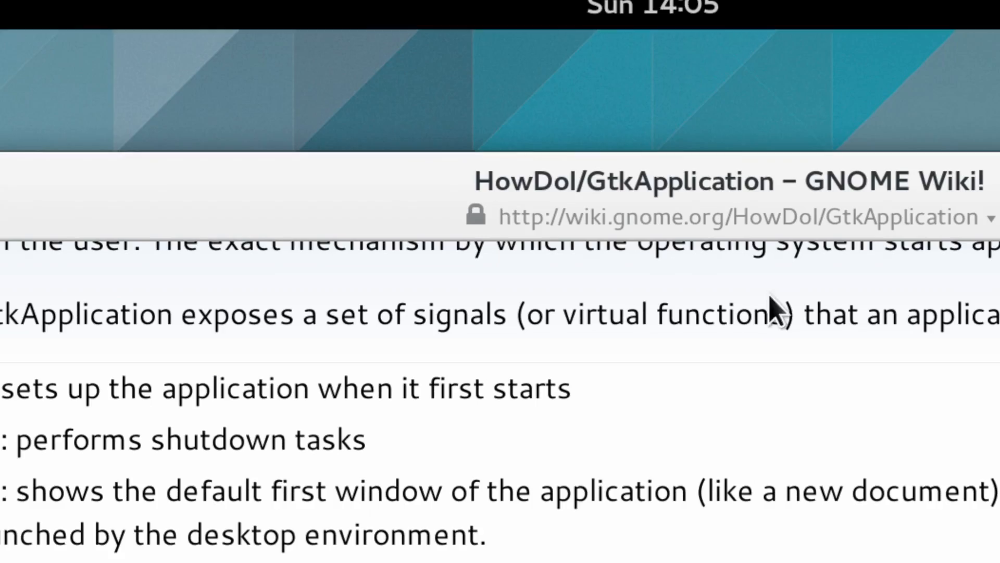
{"action": "left_click", "coordinate": [500, 11]}
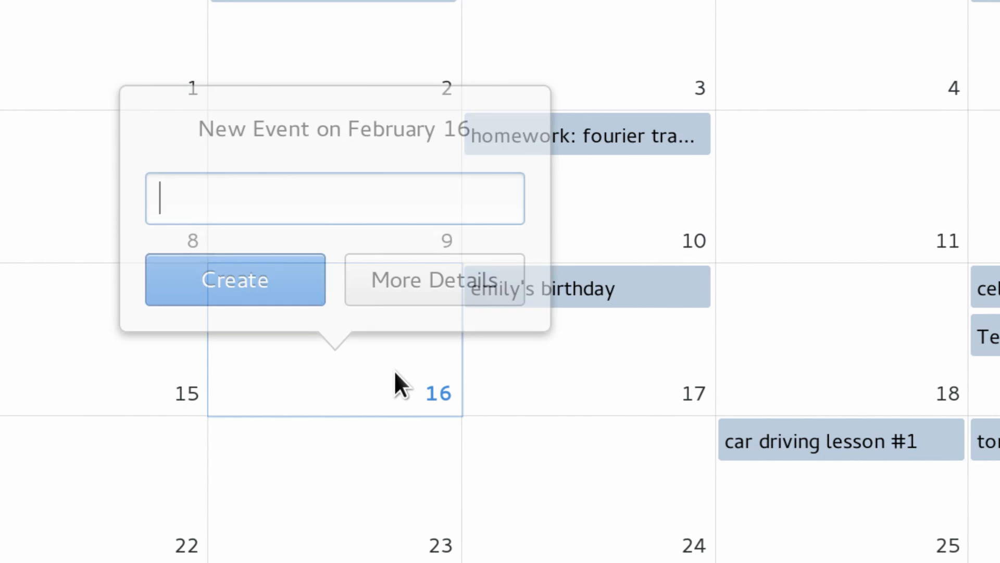
Create a 'buy present for emily' event on February 16.
{"action": "type", "text": "buy present for"}
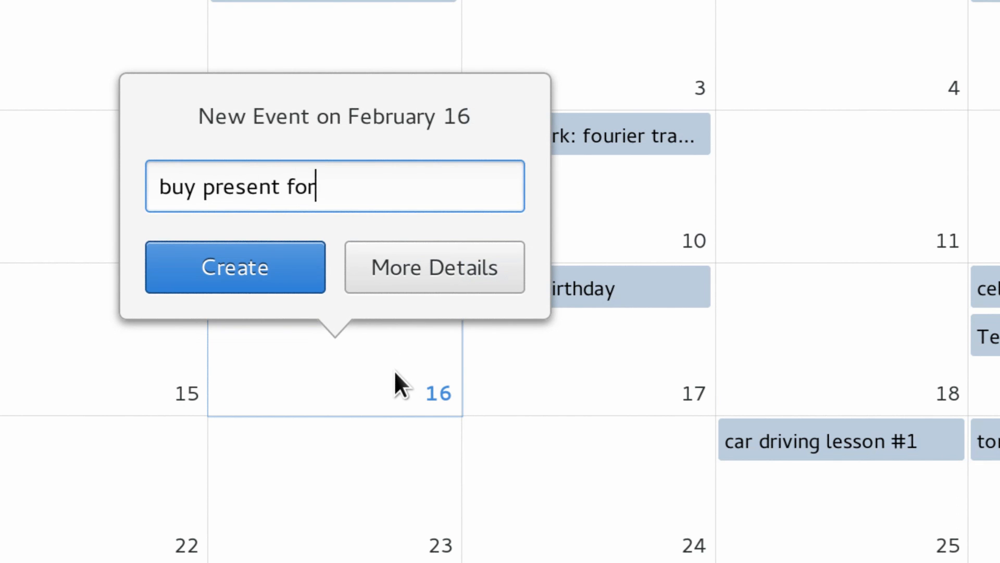
{"action": "left_click", "coordinate": [235, 267]}
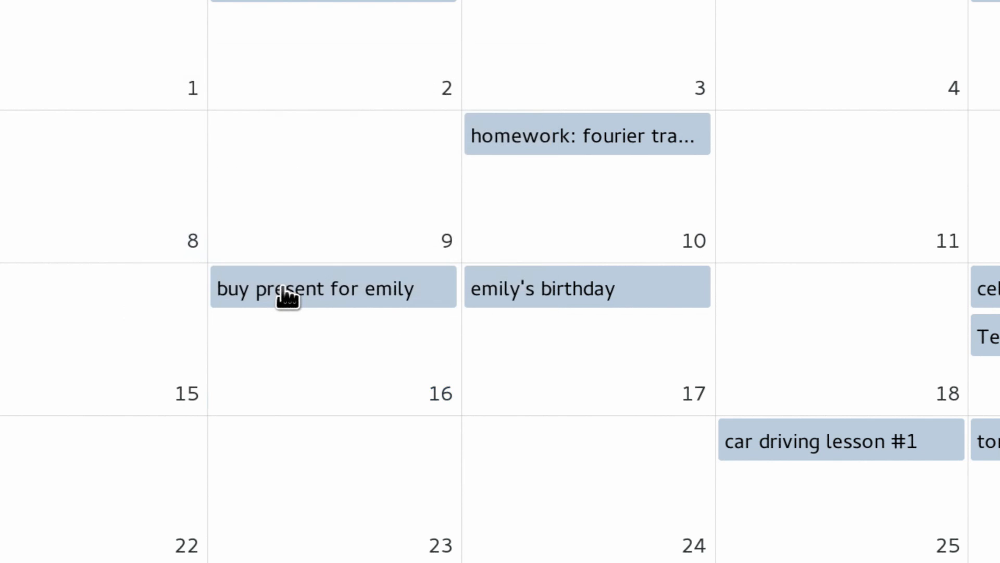
Search events for 'Cr' and toggle visibility of the Calendar calendar in the calendars popover.
{"action": "left_click", "coordinate": [904, 56]}
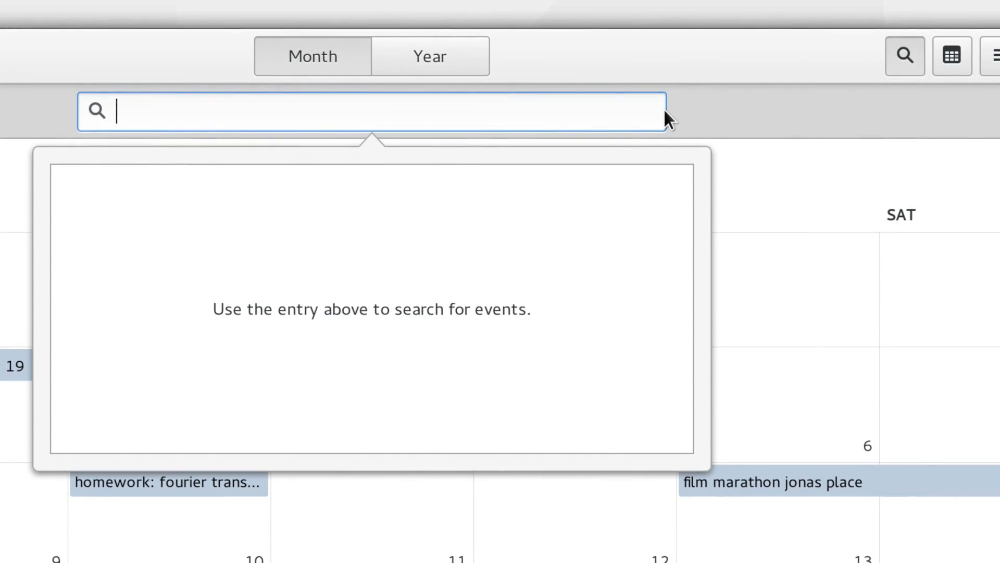
{"action": "type", "text": "Cr"}
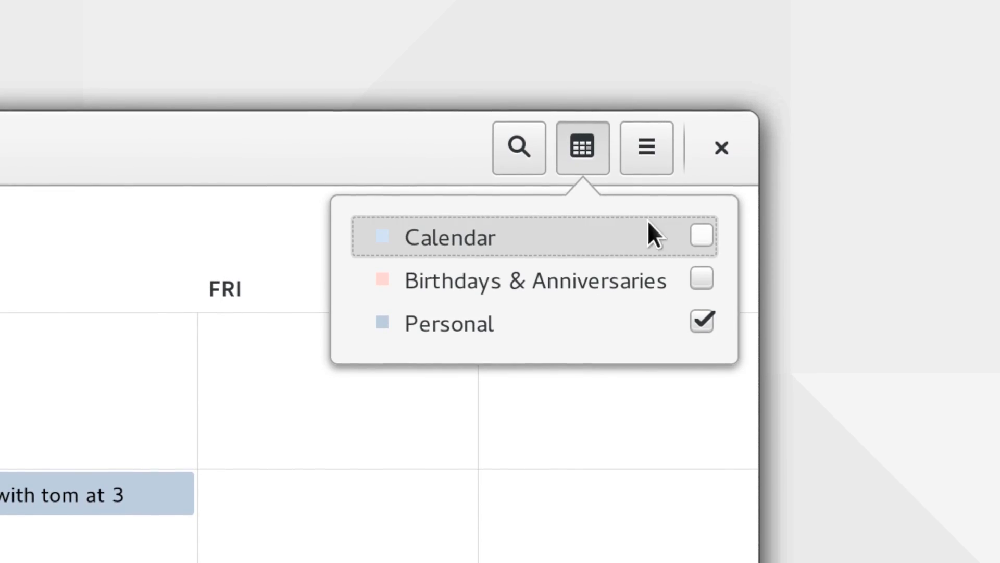
{"action": "left_click", "coordinate": [646, 147]}
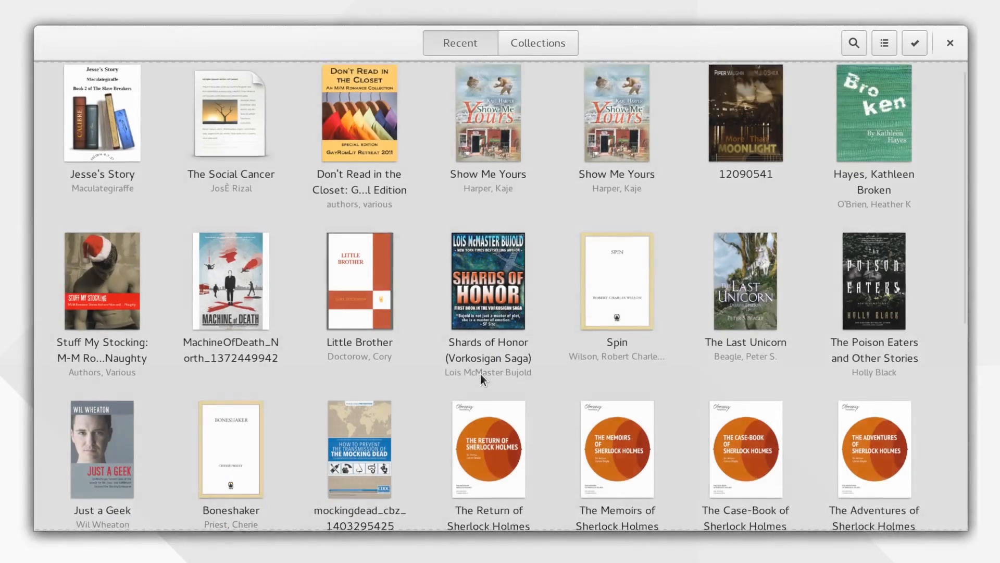
Open the mockingdead comic from the Recent grid and read down through its pages.
{"action": "scroll", "scroll_direction": "down", "scroll_amount": 3}
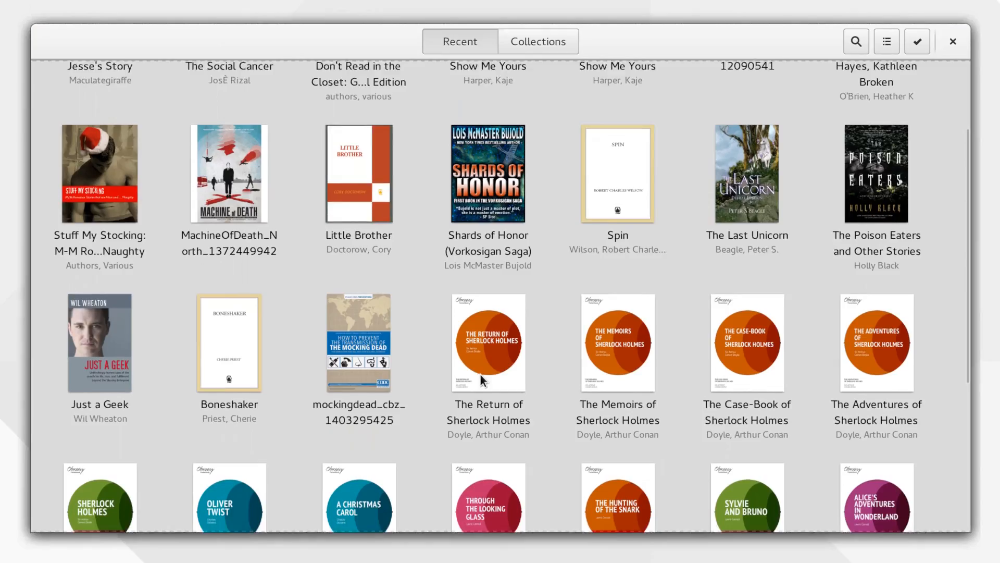
{"action": "double_click", "coordinate": [357, 343]}
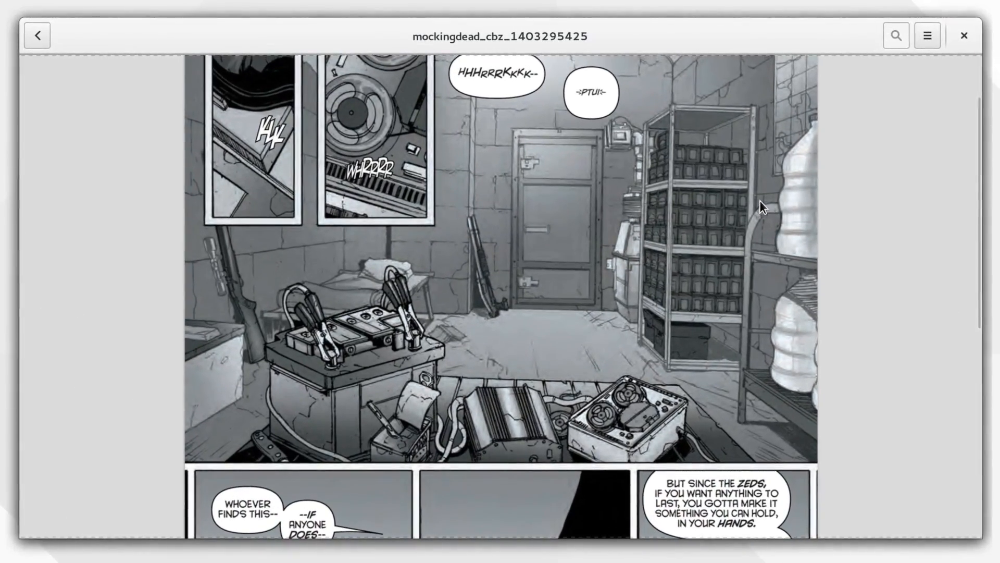
{"action": "scroll", "scroll_direction": "down", "scroll_amount": 3}
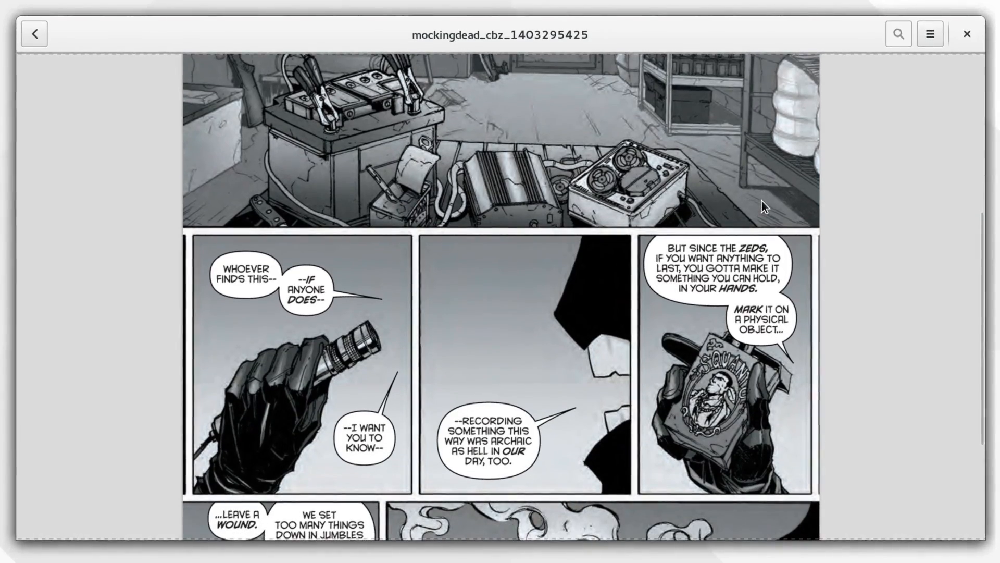
{"action": "scroll", "scroll_direction": "down", "scroll_amount": 3}
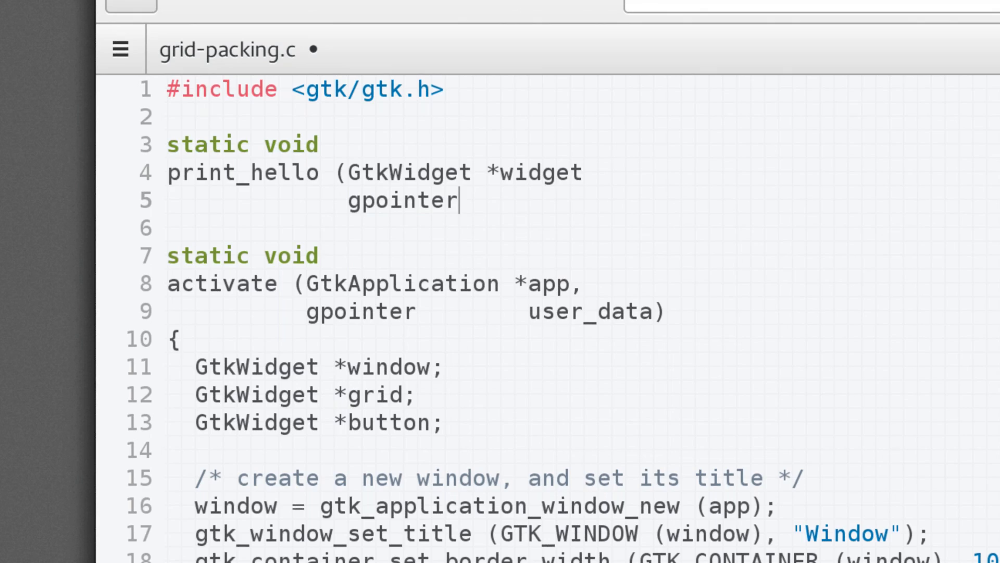
Place the cursor after 'static void' in grid-packing.c to write the print_hello signature.
{"action": "left_click", "coordinate": [726, 91]}
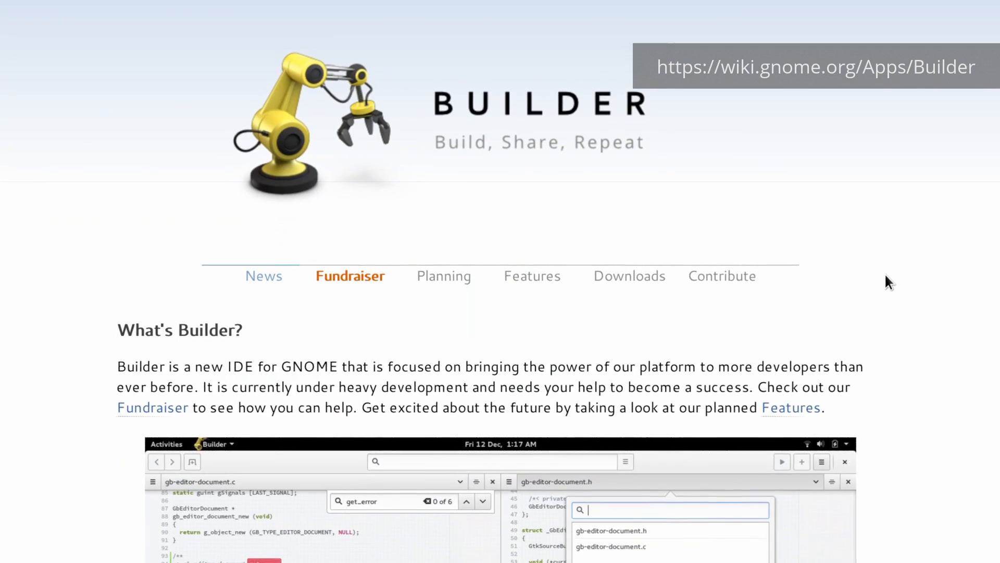
Scroll the Builder wiki page and crowdfunding campaign to review the $53,647 raised and perk tiers.
{"action": "scroll", "scroll_direction": "down", "scroll_amount": 3}
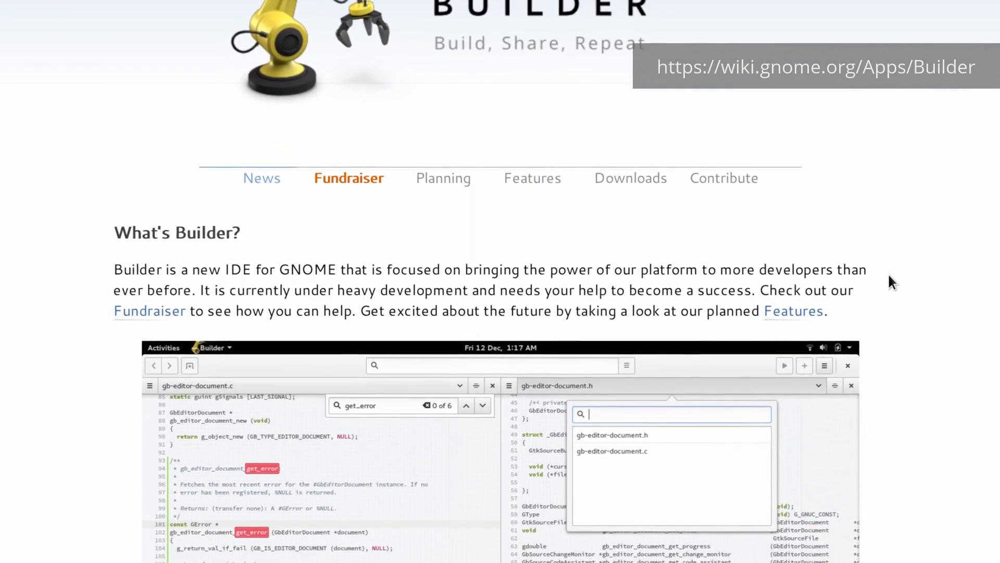
{"action": "scroll", "scroll_direction": "down", "scroll_amount": 3}
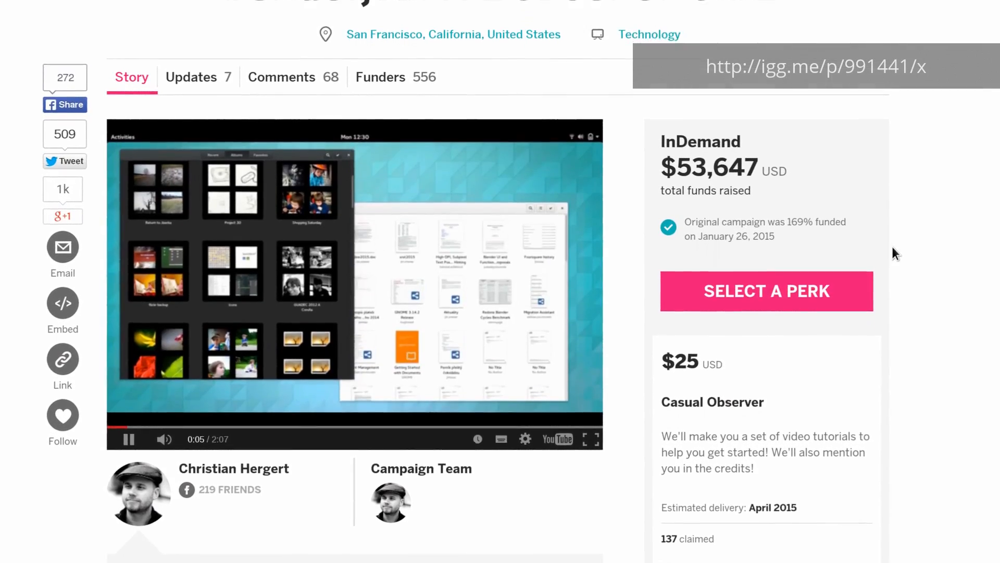
{"action": "scroll", "scroll_direction": "down", "scroll_amount": 3}
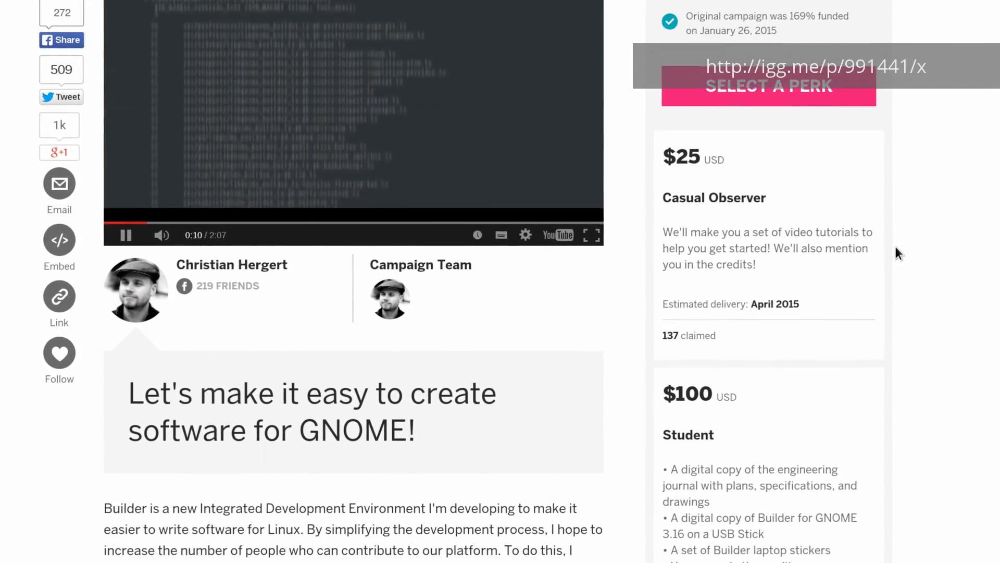